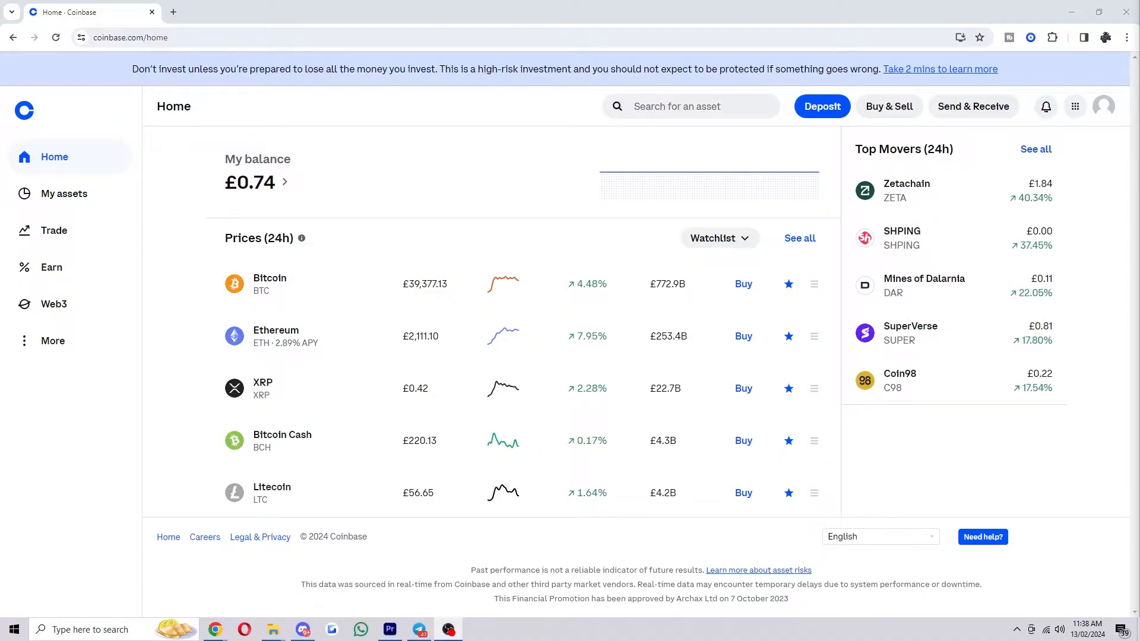
- Bring up the Coinbase Wallet extension showing the $5.67 balance held as 0.05 SOL
left_click(1030, 37)
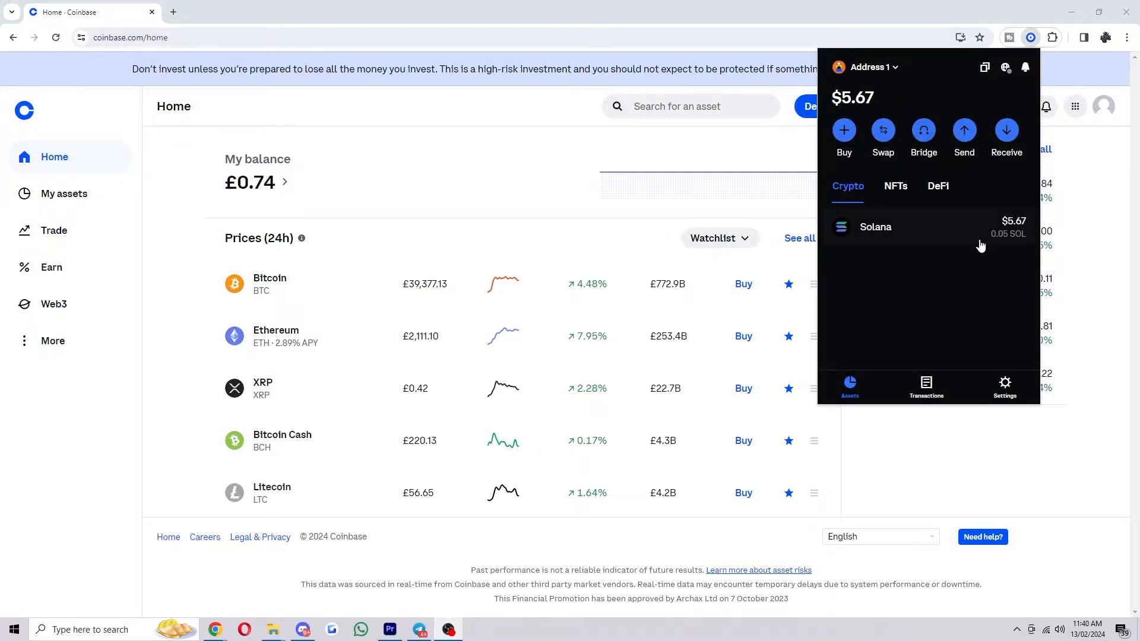
mouse_move(925, 223)
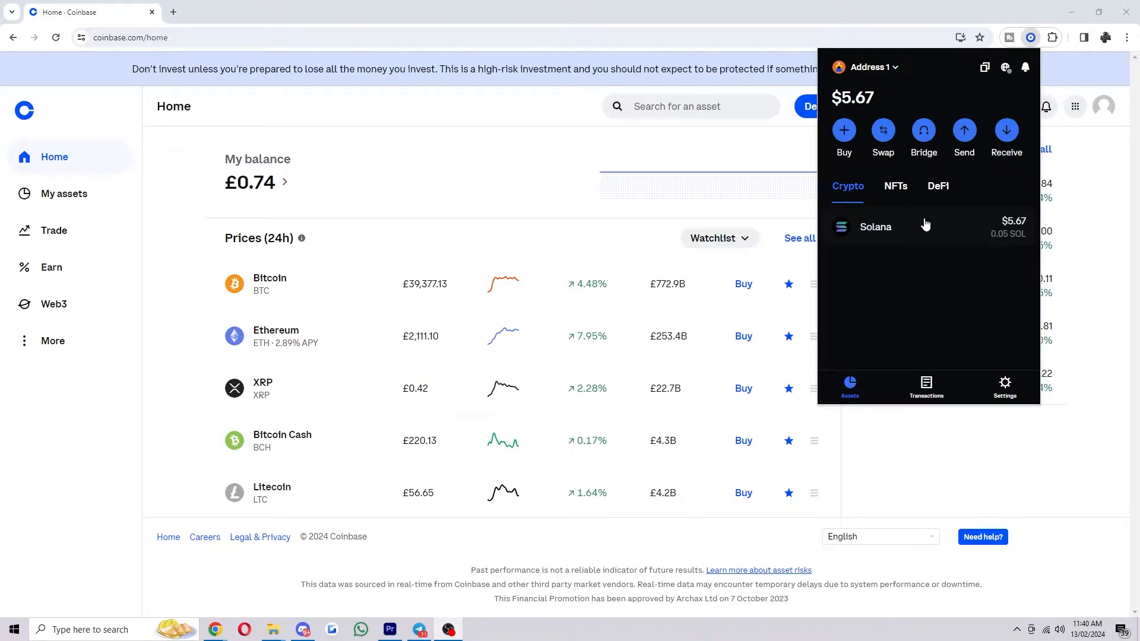
mouse_move(922, 257)
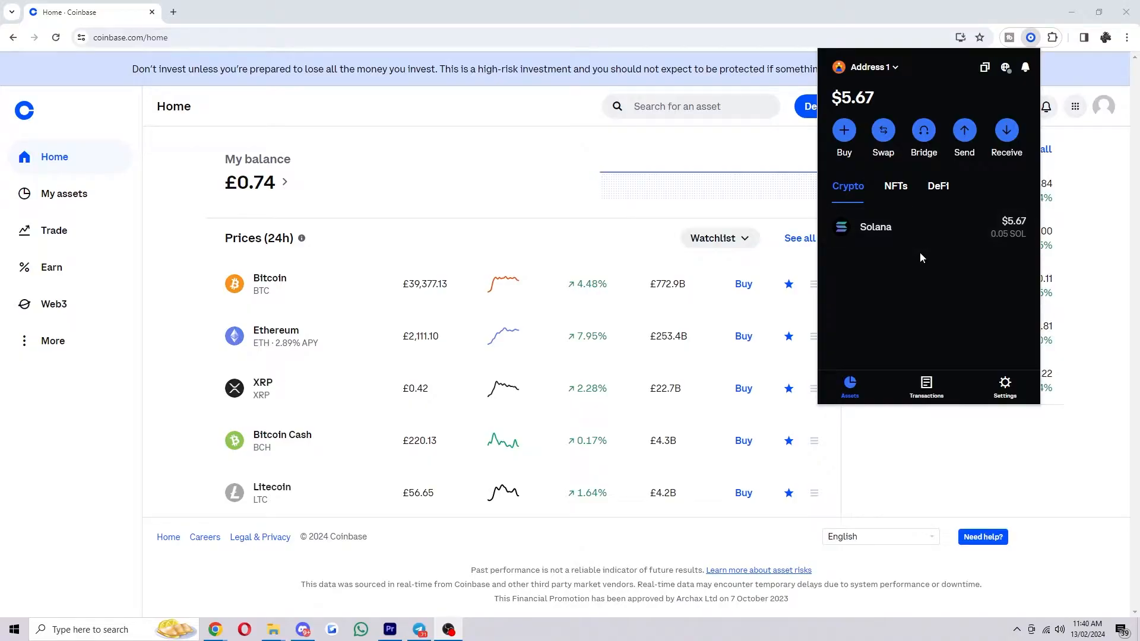
- Start a send with the amount entered as 0.01 SOL (about $1.13) and continue to the recipient step
left_click(964, 131)
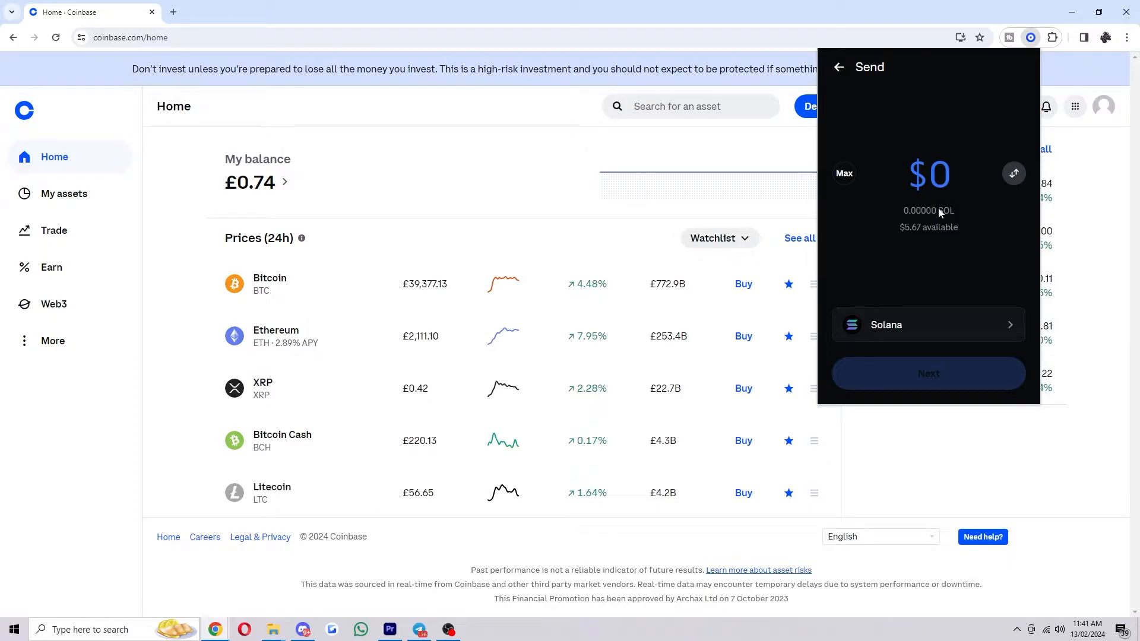
left_click(1013, 173)
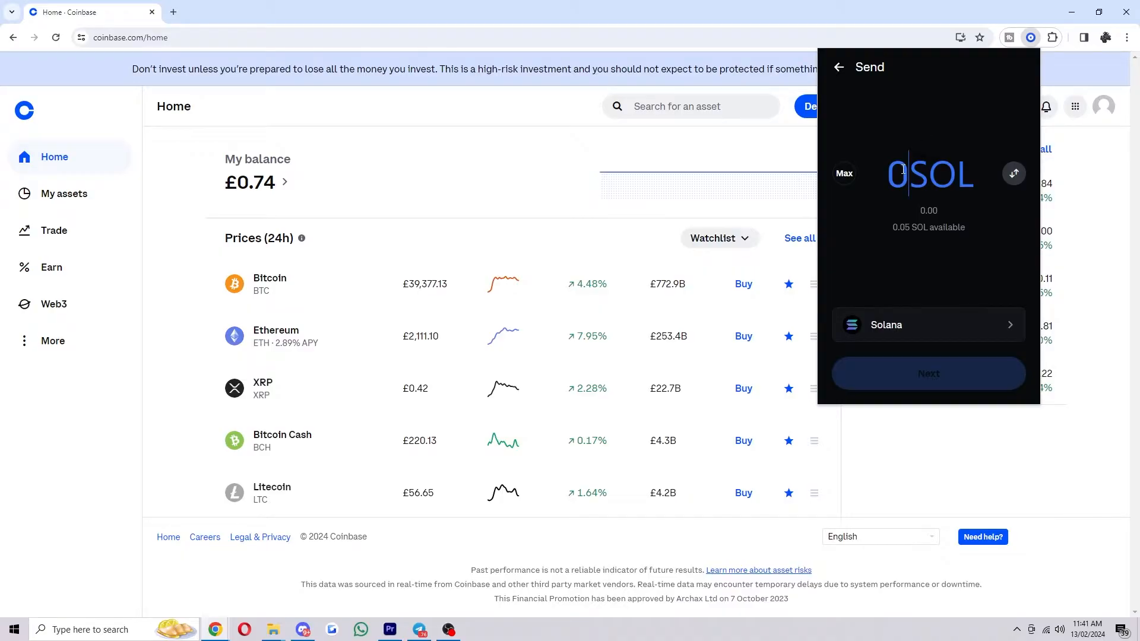
type("0.01")
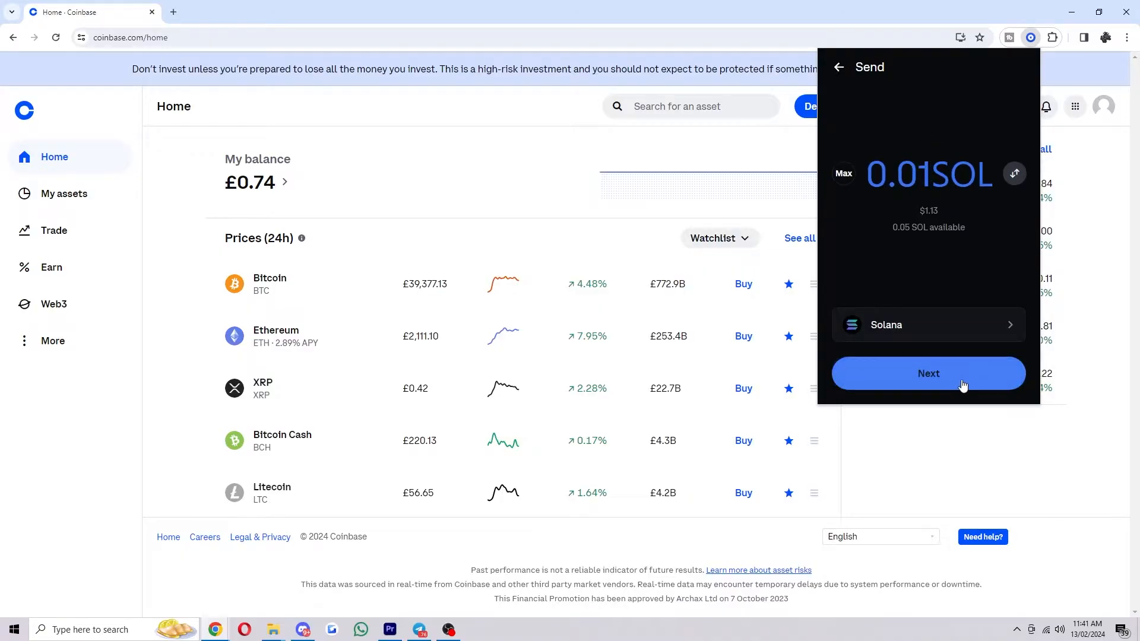
left_click(929, 373)
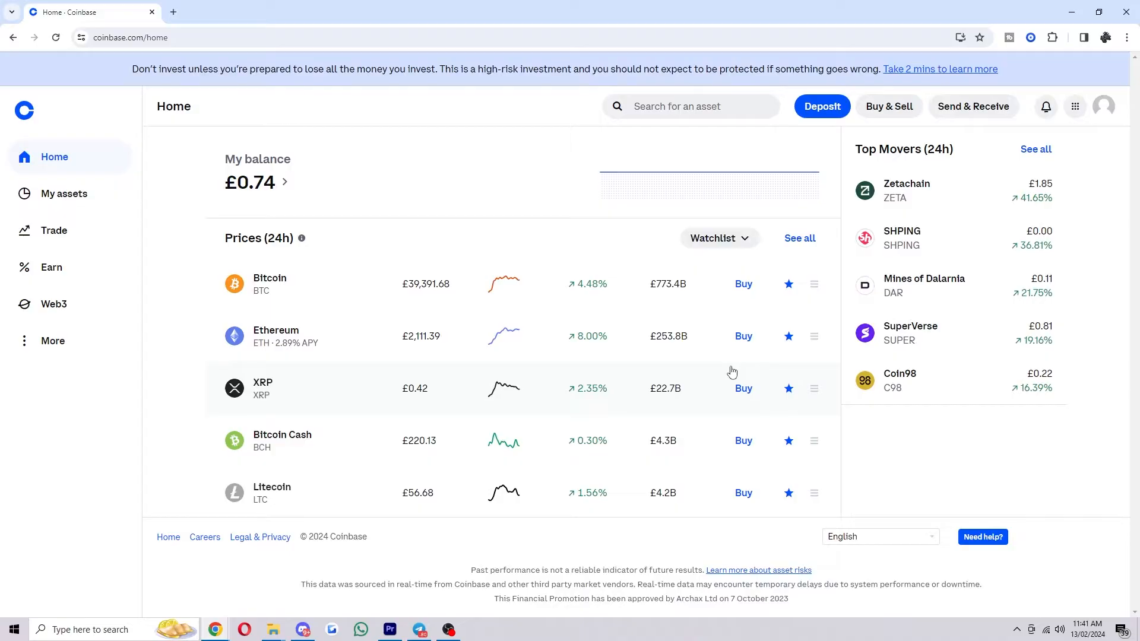
mouse_move(1021, 96)
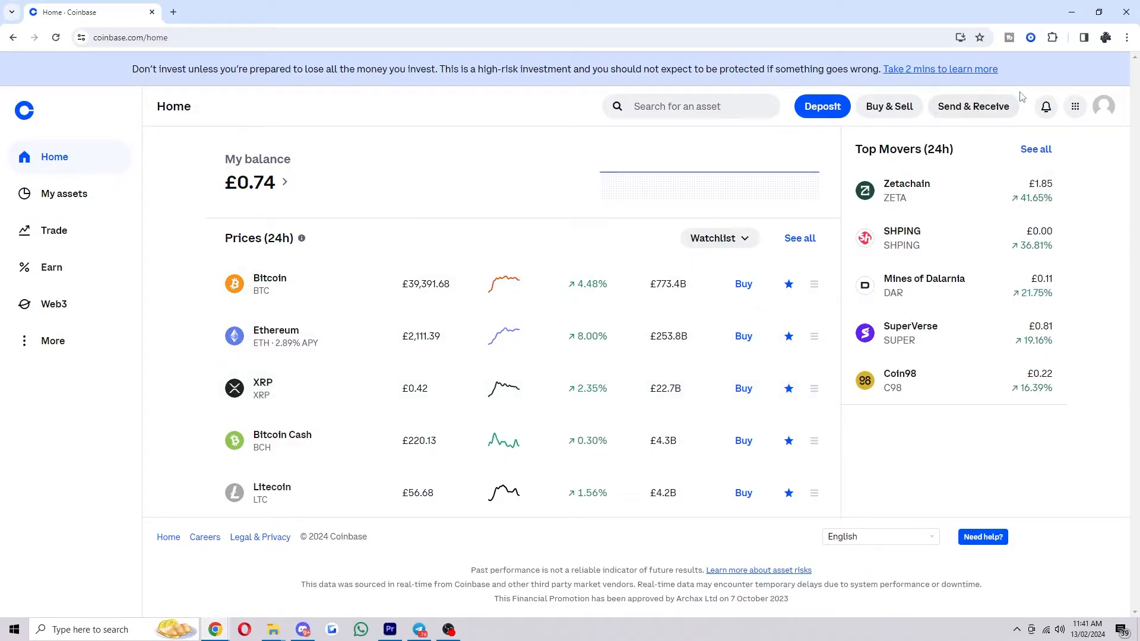
- From Send & Receive, pick Solana as the receive asset and copy its SOL address
left_click(973, 105)
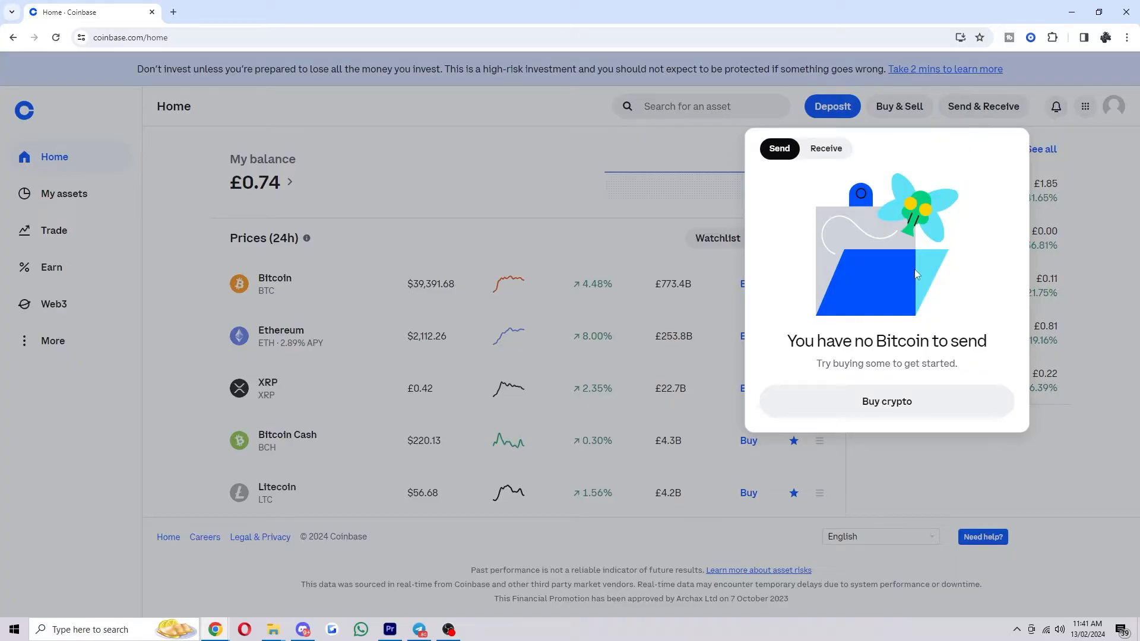
left_click(825, 149)
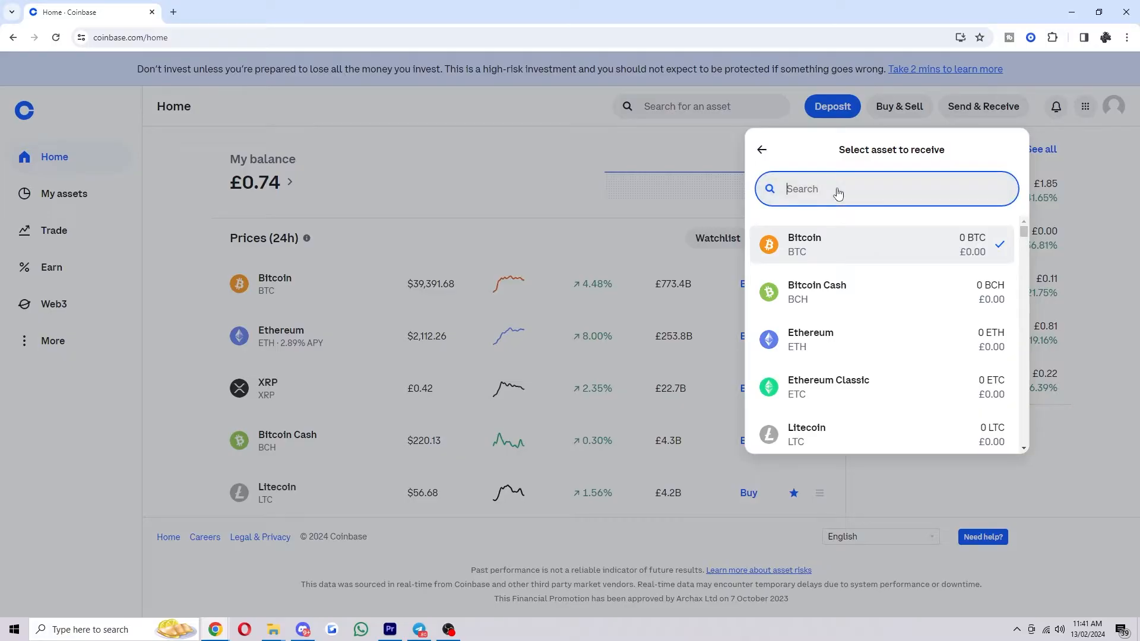
type("solana")
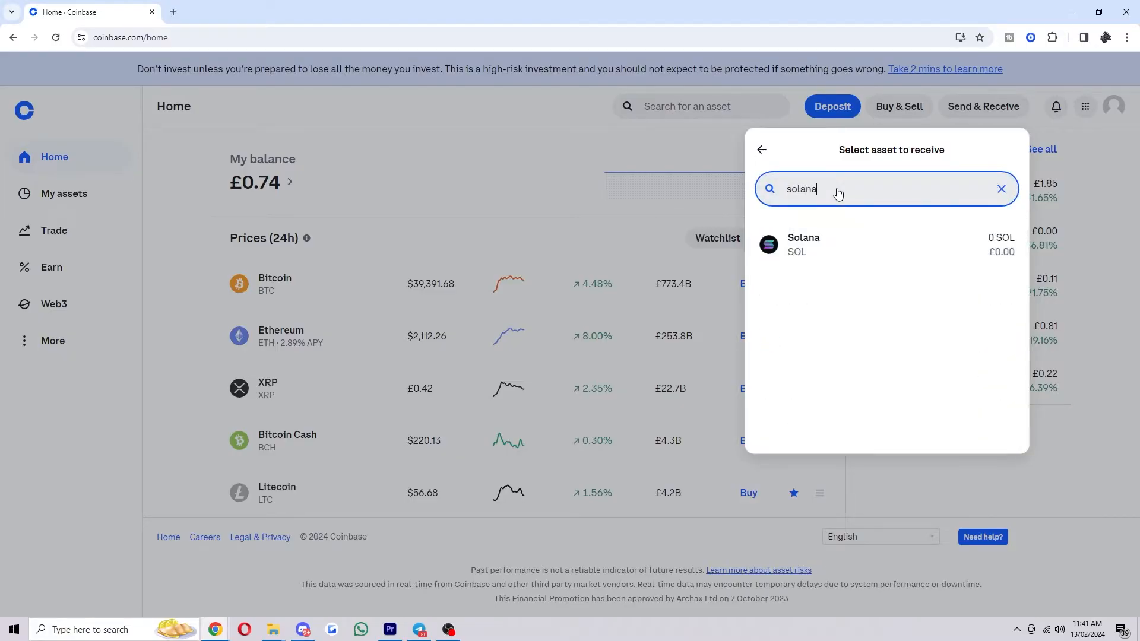
left_click(803, 243)
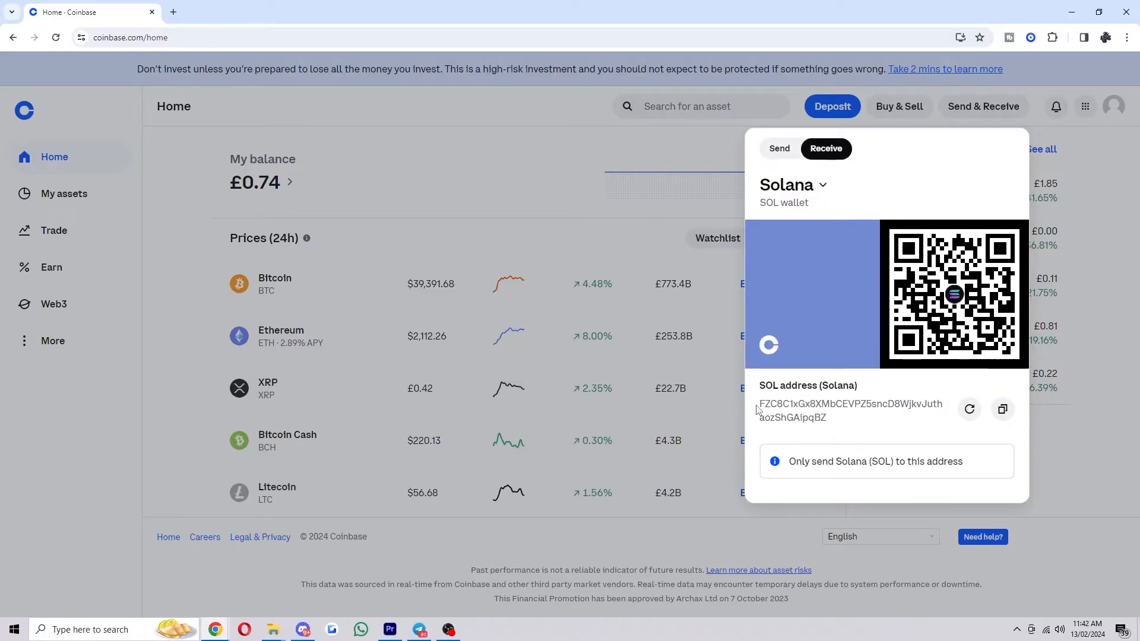
left_click(1002, 408)
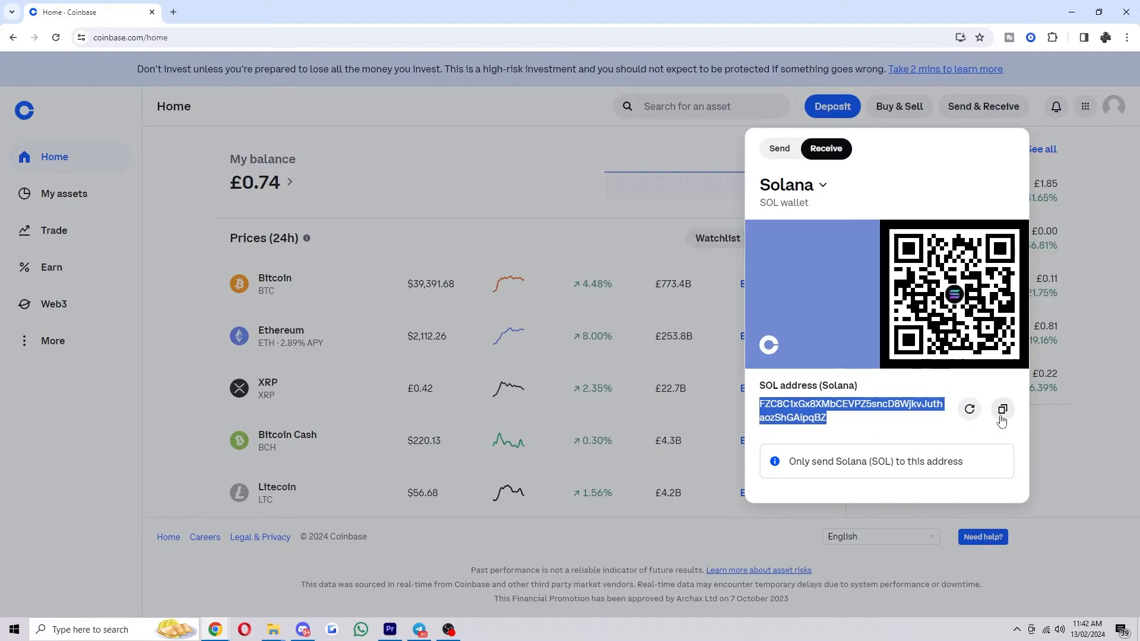
left_click(779, 149)
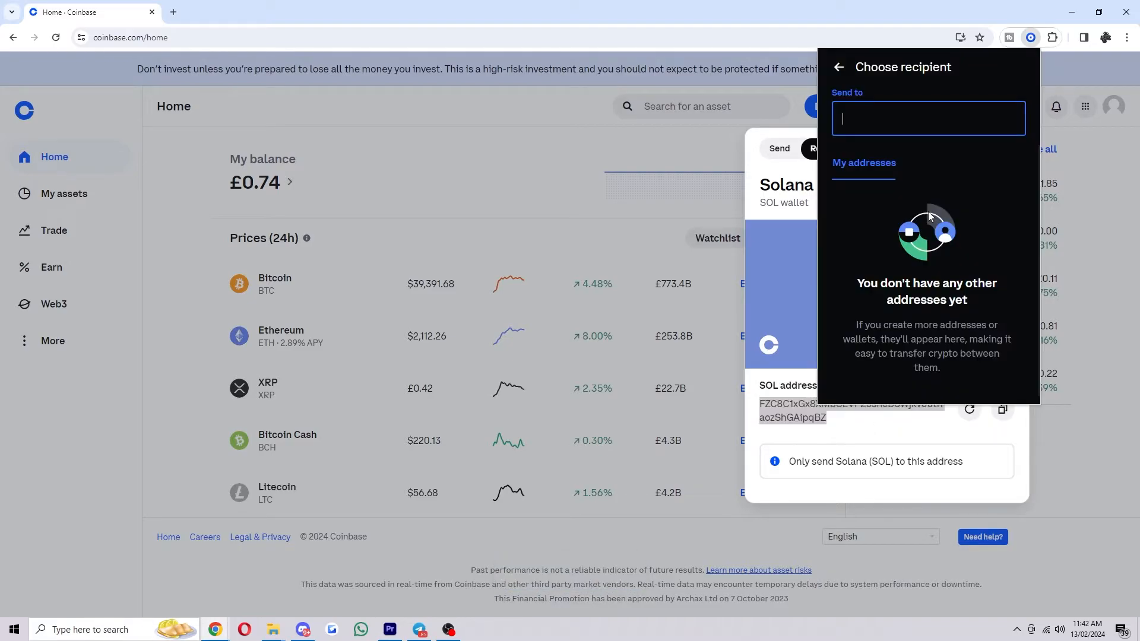
type("FZC8C1xGx8XjMbCEVPZ5sncD8WjkvJuthaozShGAipqBZ")
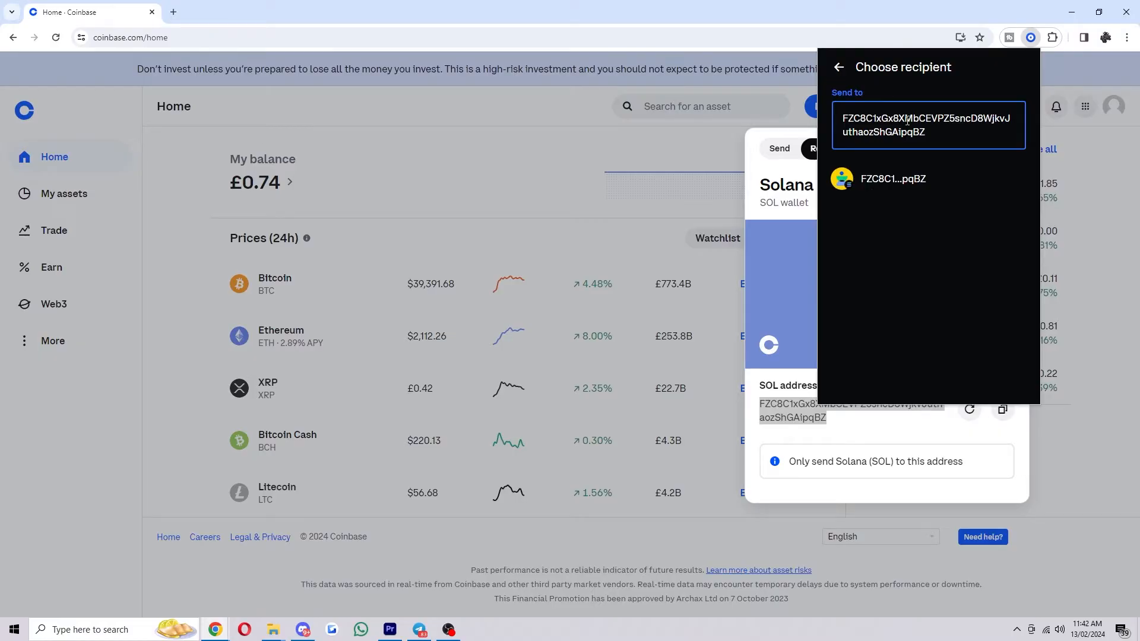
left_click(893, 179)
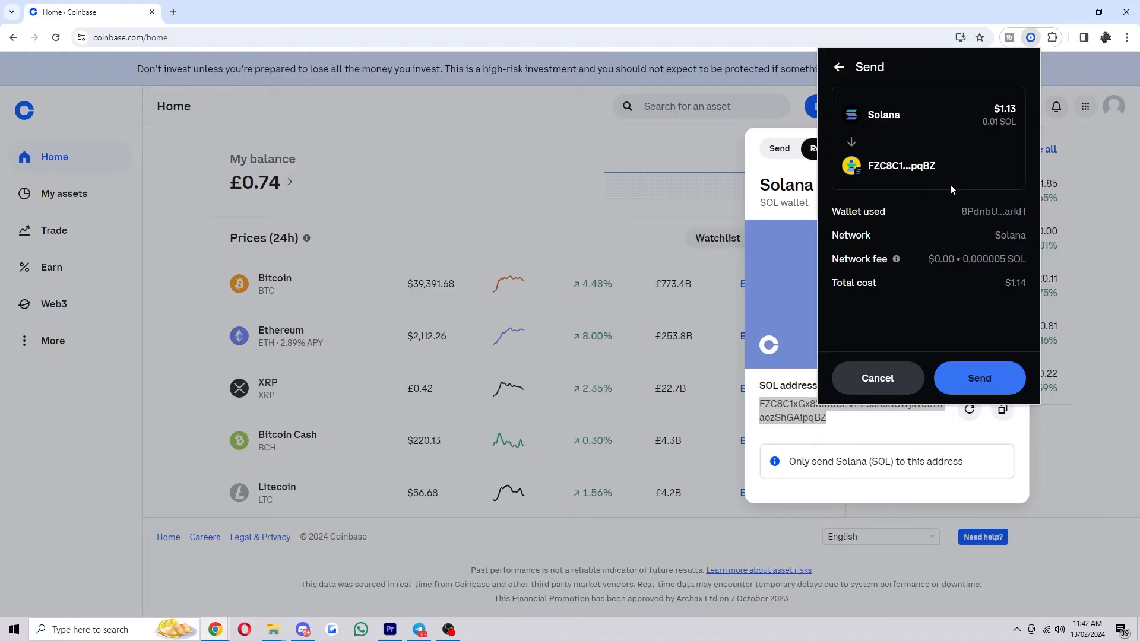
mouse_move(782, 394)
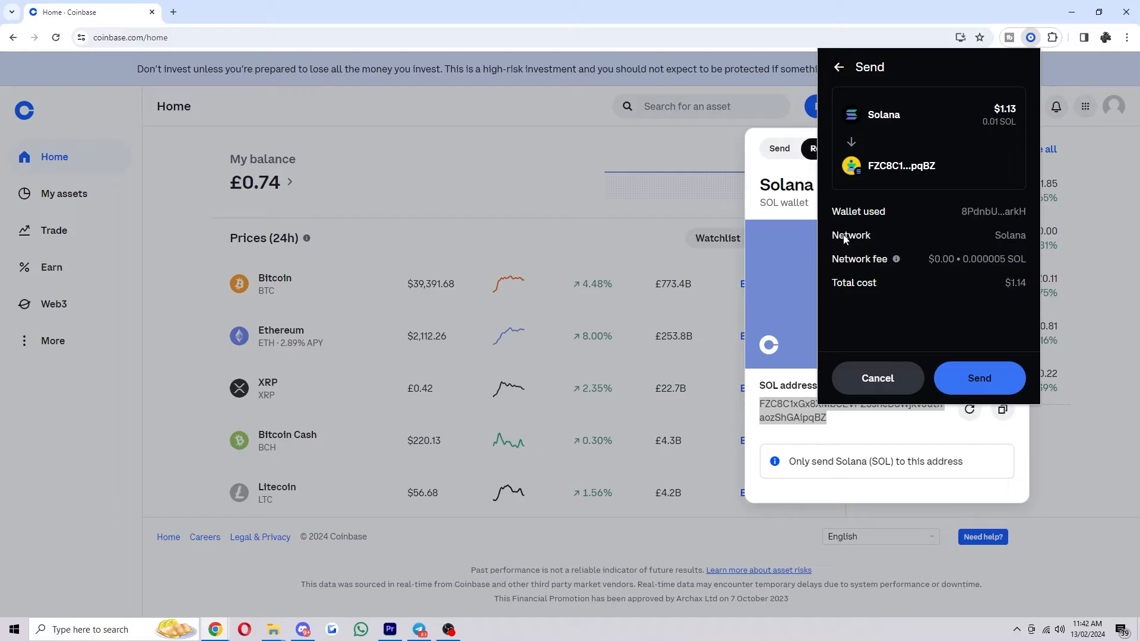
mouse_move(777, 188)
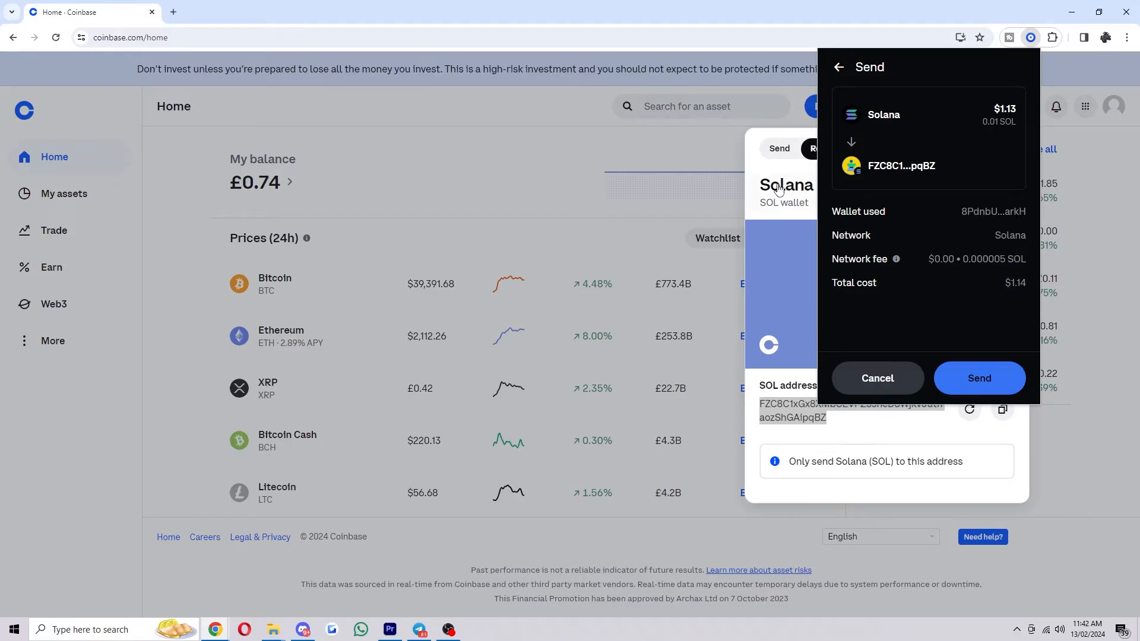
mouse_move(1024, 121)
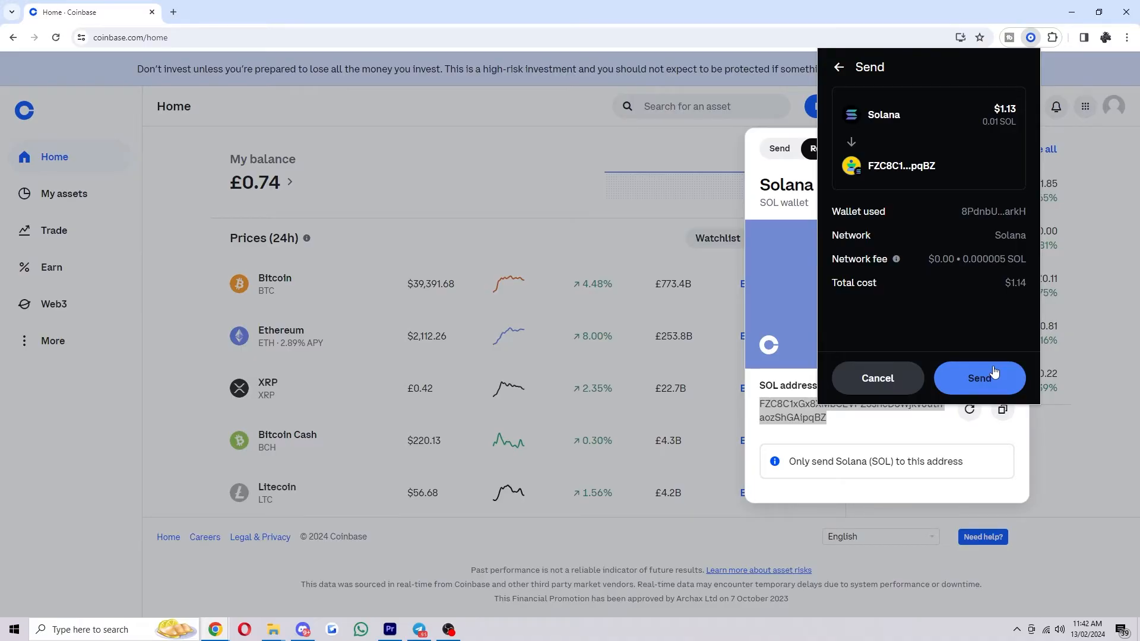
- Confirm the 0.01 SOL send, get the Successfully sent screen, and finish with Done
left_click(980, 378)
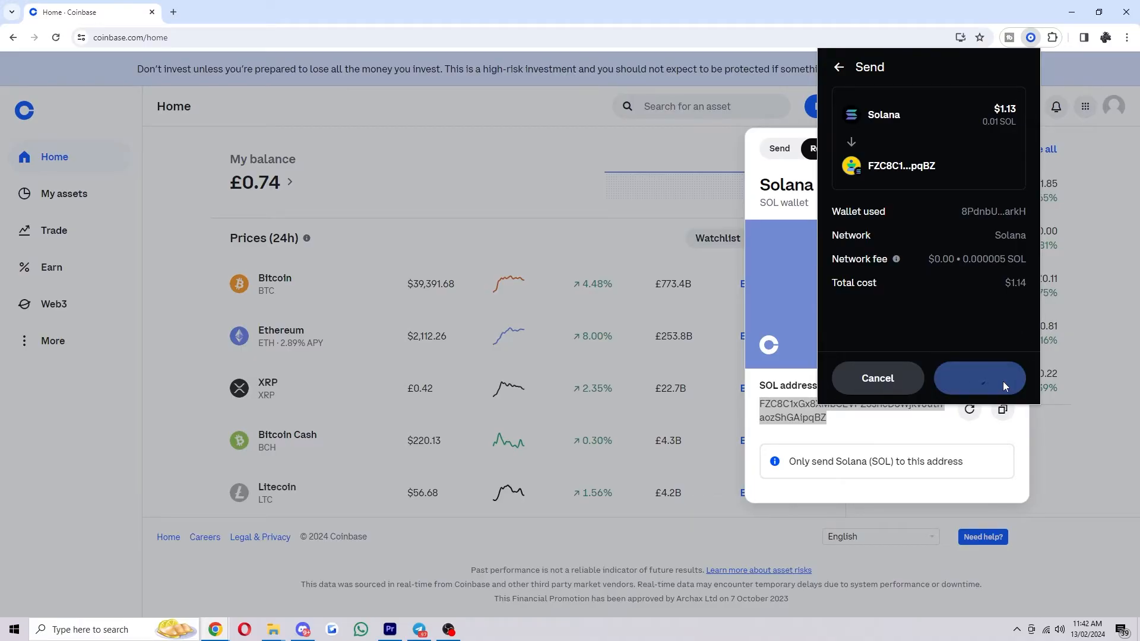
left_click(980, 377)
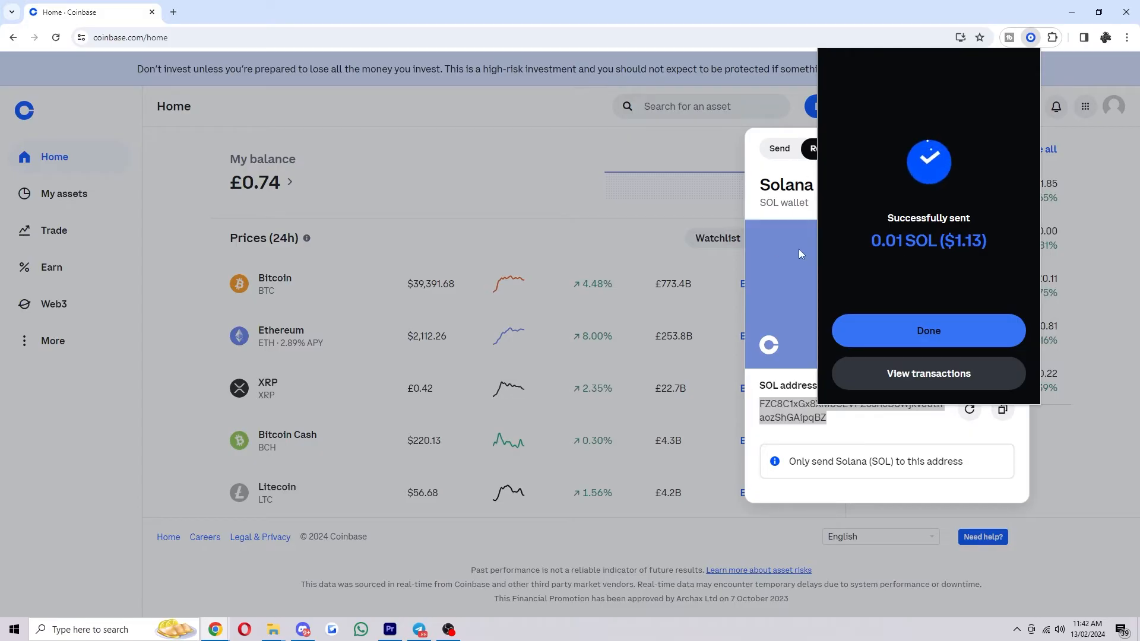
mouse_move(1023, 261)
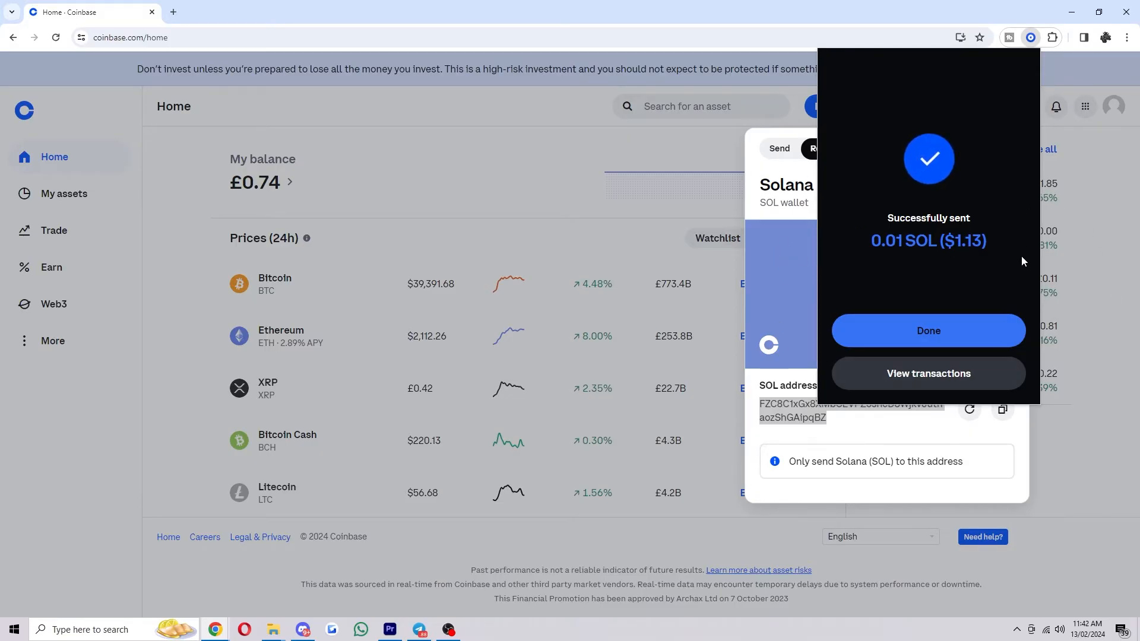
mouse_move(1011, 258)
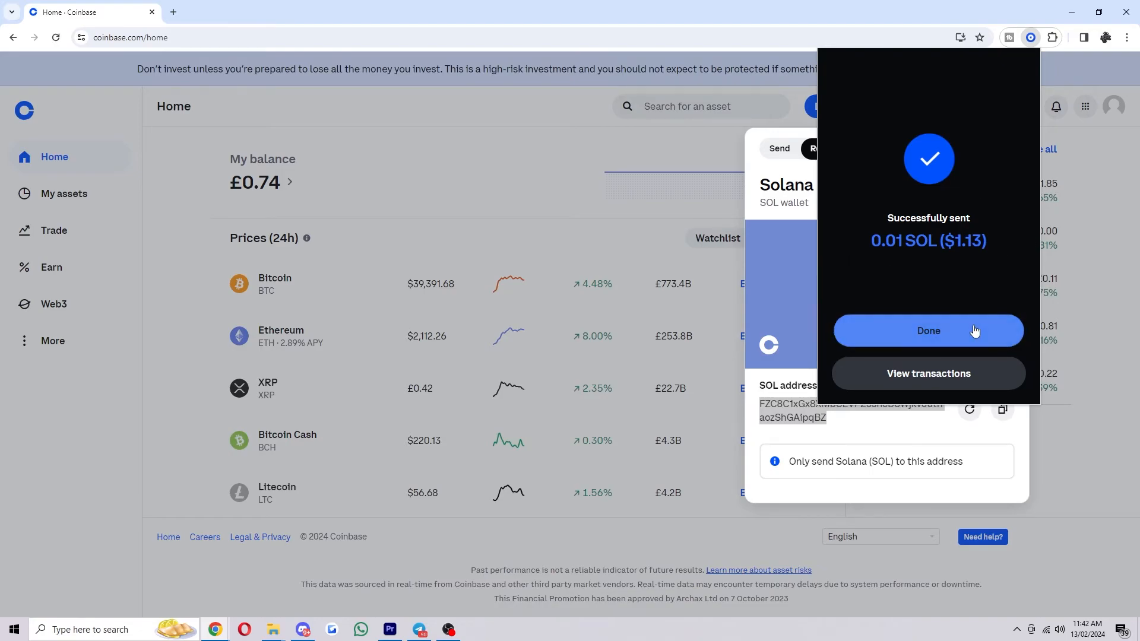
left_click(927, 330)
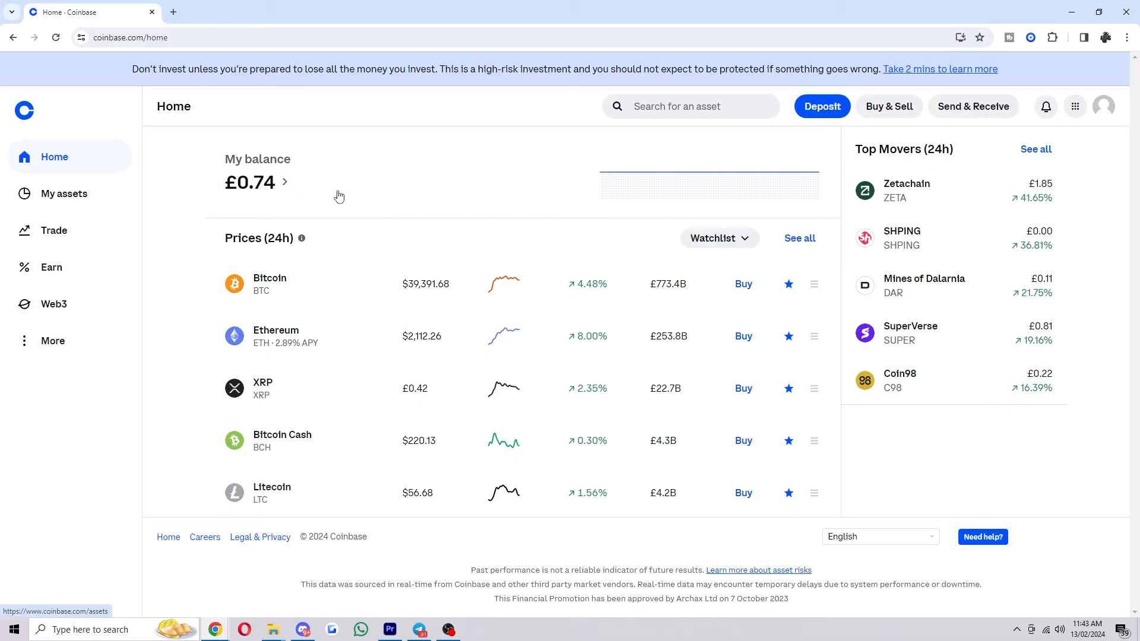
mouse_move(347, 194)
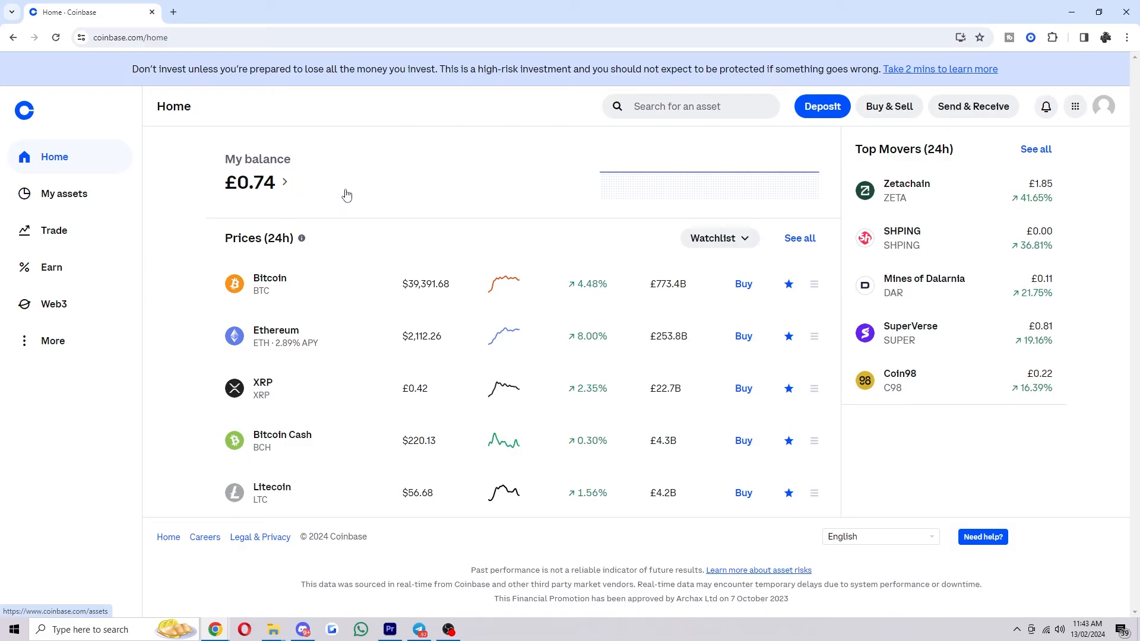